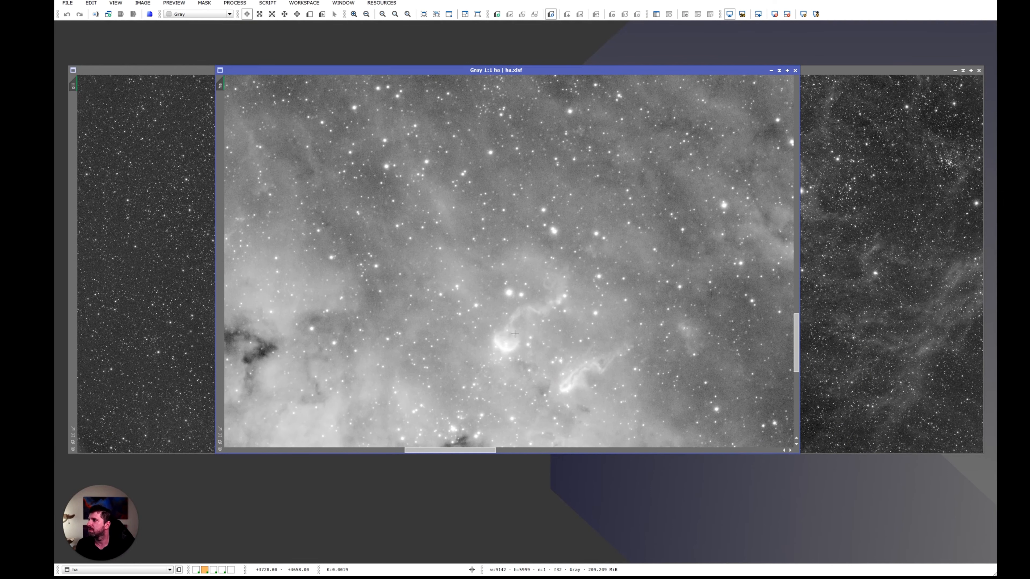
mouse_move(585, 354)
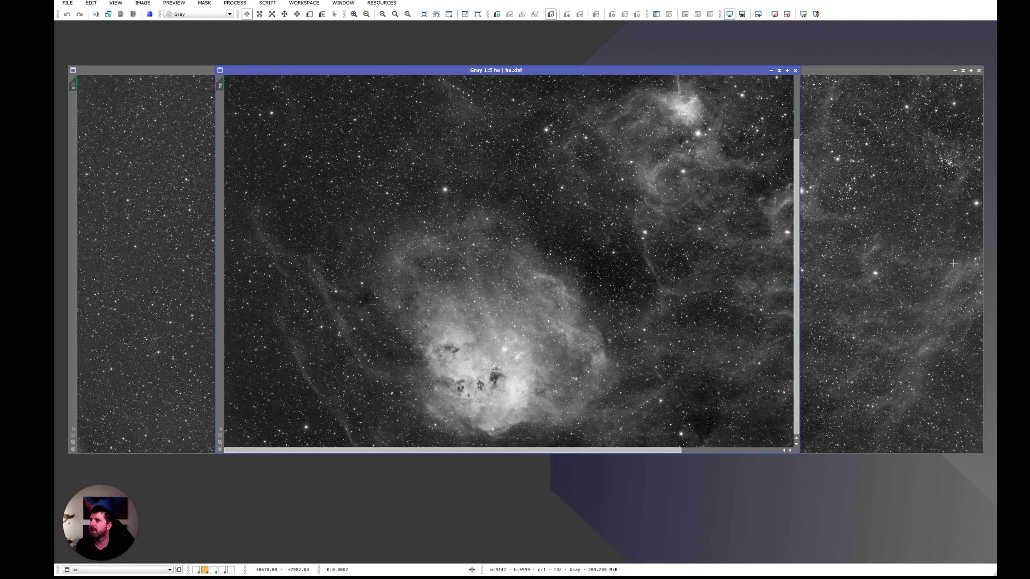
mouse_move(463, 270)
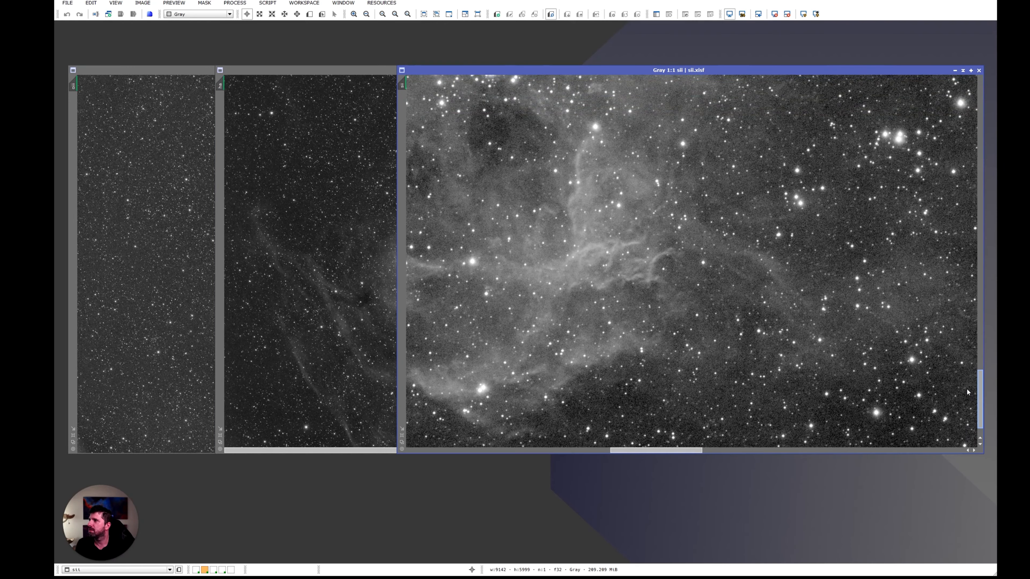
mouse_move(966, 386)
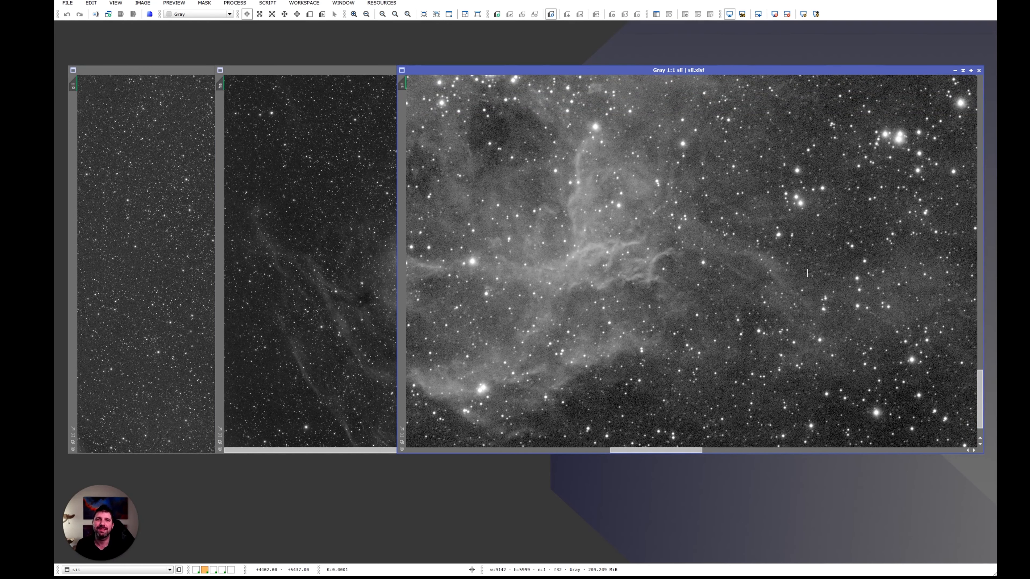
mouse_move(846, 271)
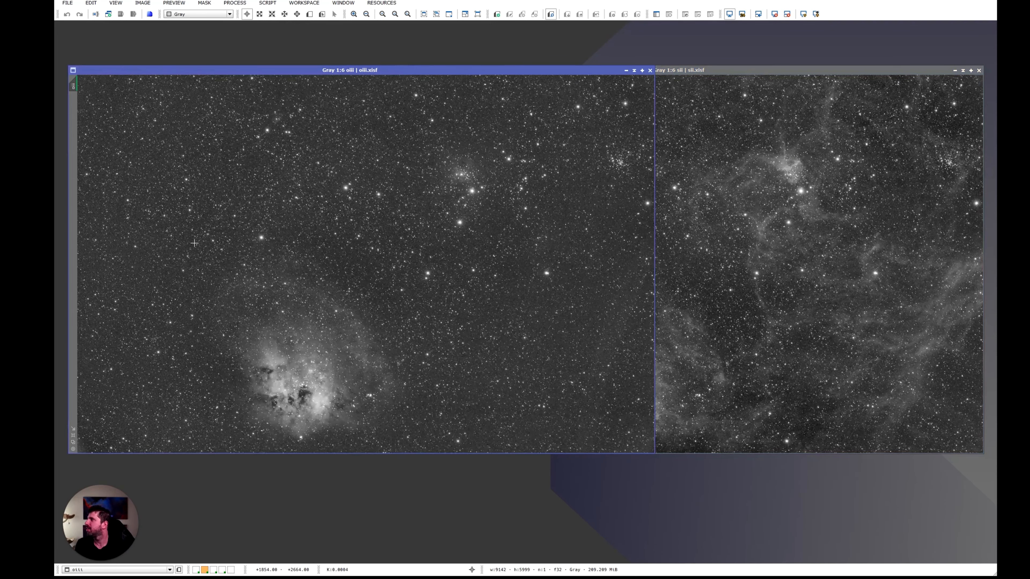
Make the OIII channel image the active view for comparison with SII
left_click(383, 14)
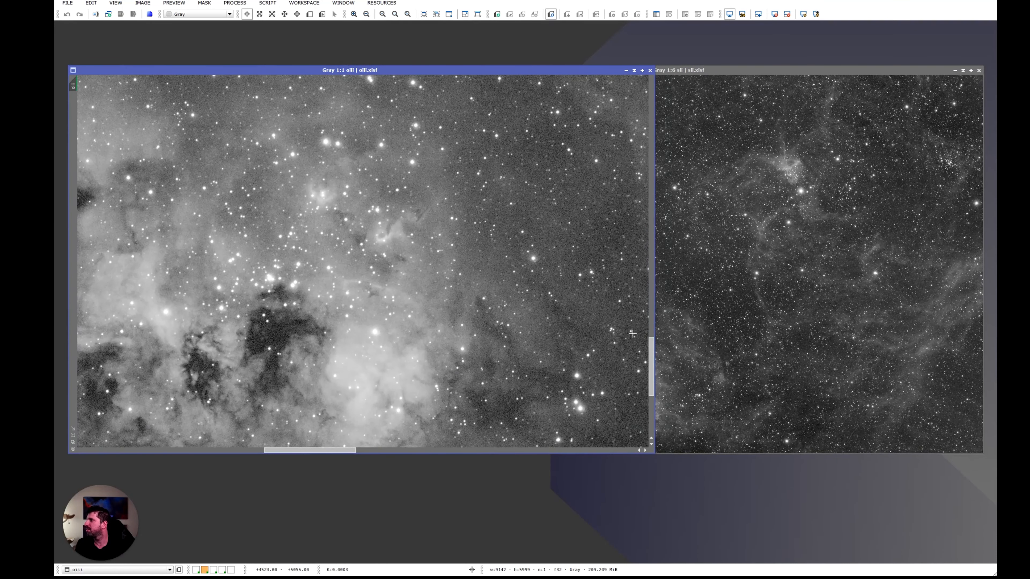
mouse_move(397, 250)
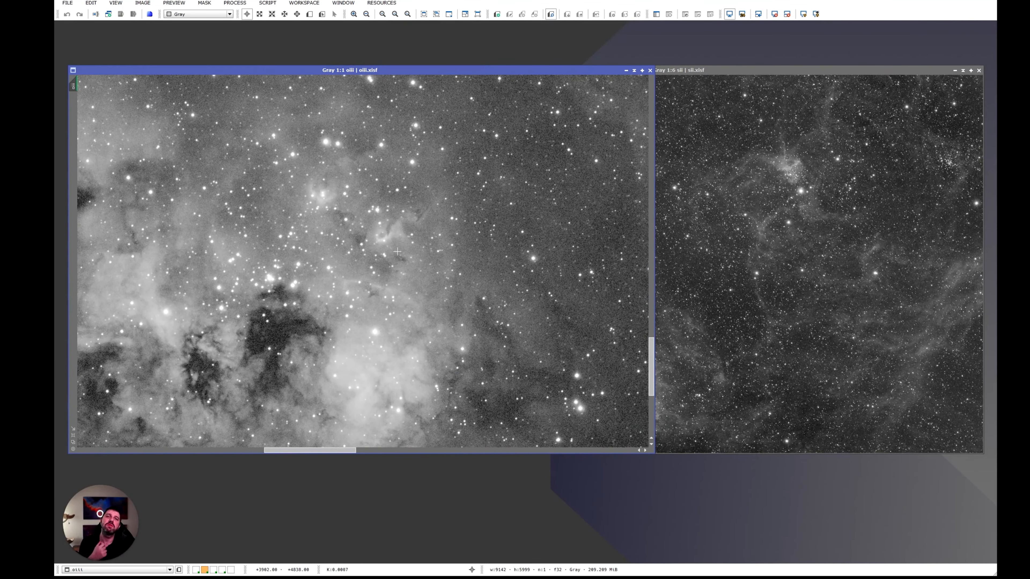
mouse_move(391, 263)
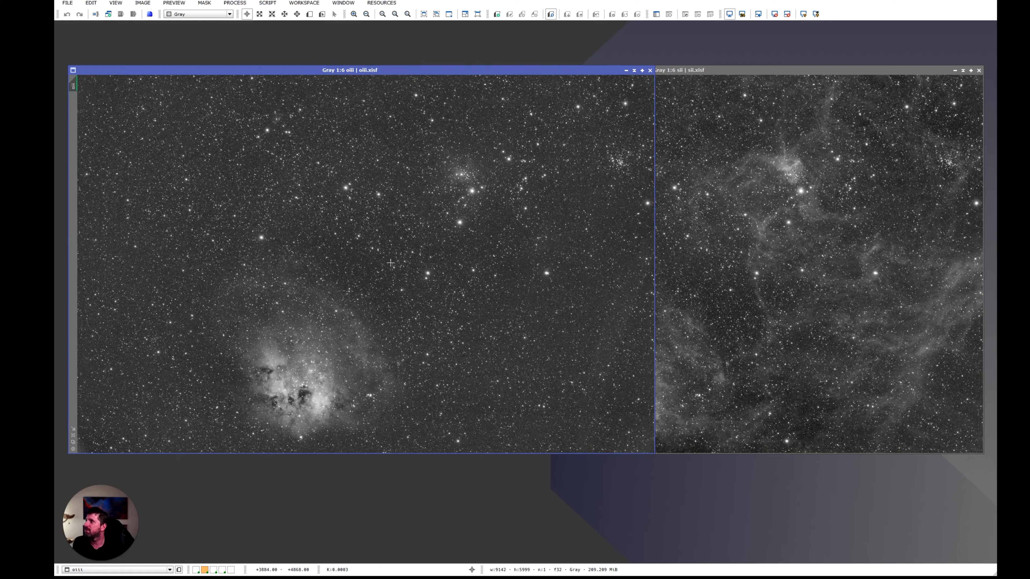
mouse_move(612, 152)
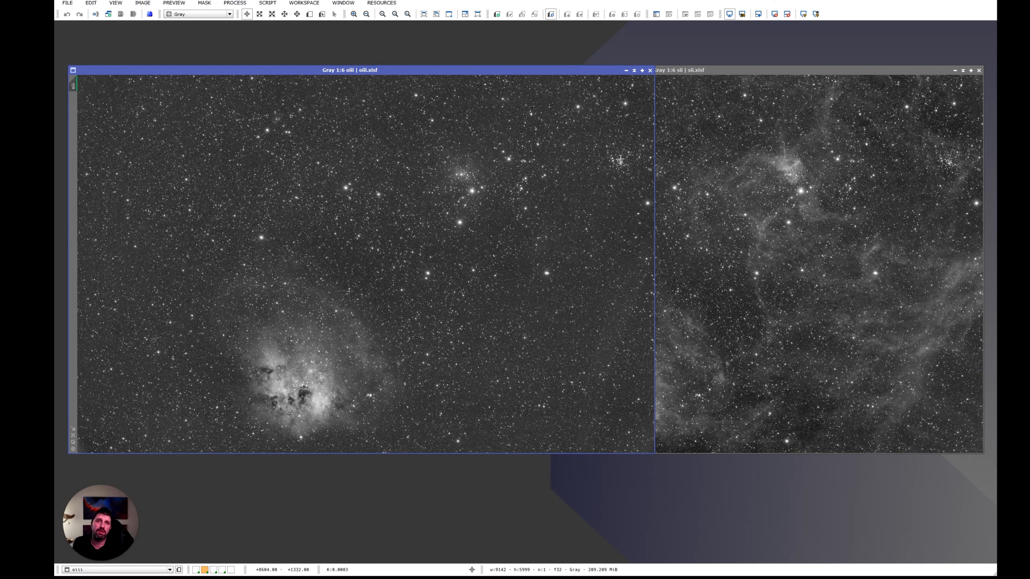
mouse_move(767, 196)
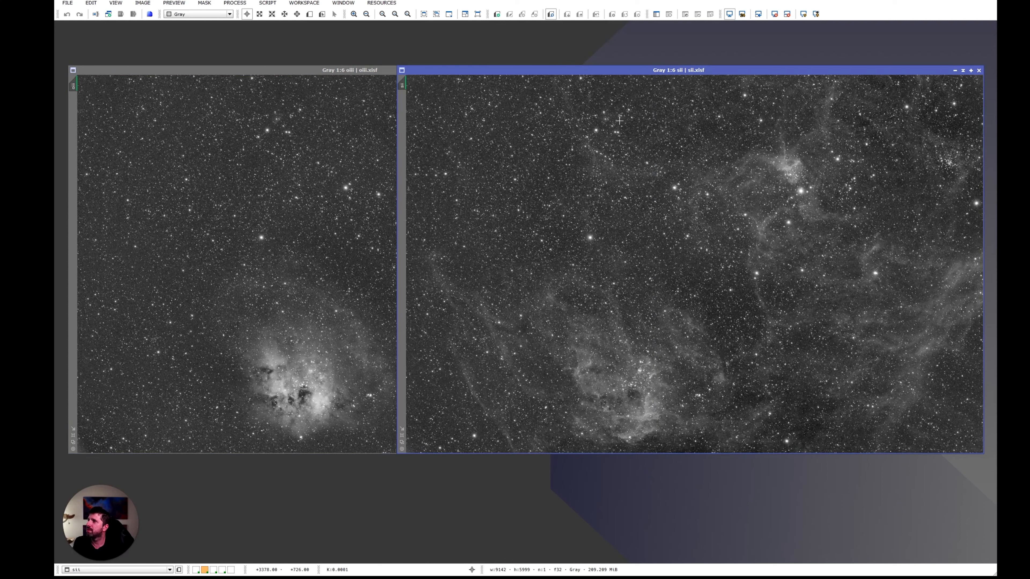
mouse_move(874, 252)
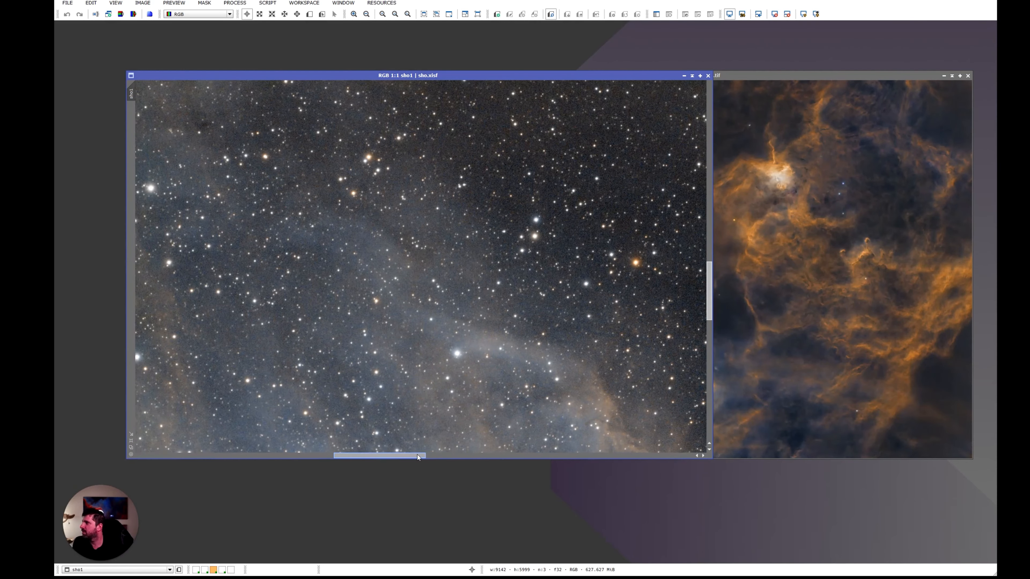
Zoom out on the SHO image to view the colour composite beside its neighbours
scroll("down", 3)
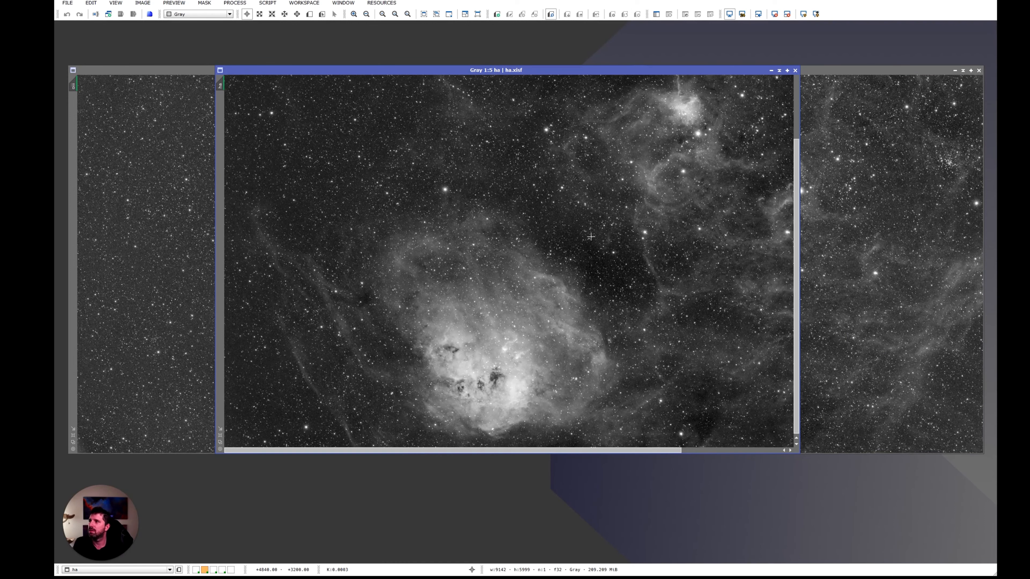
mouse_move(625, 223)
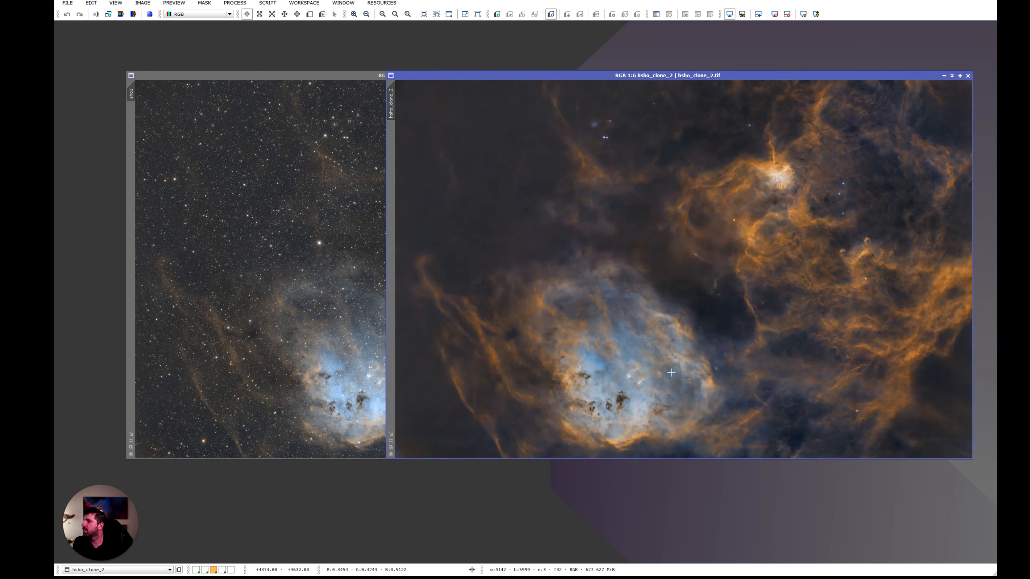
mouse_move(839, 195)
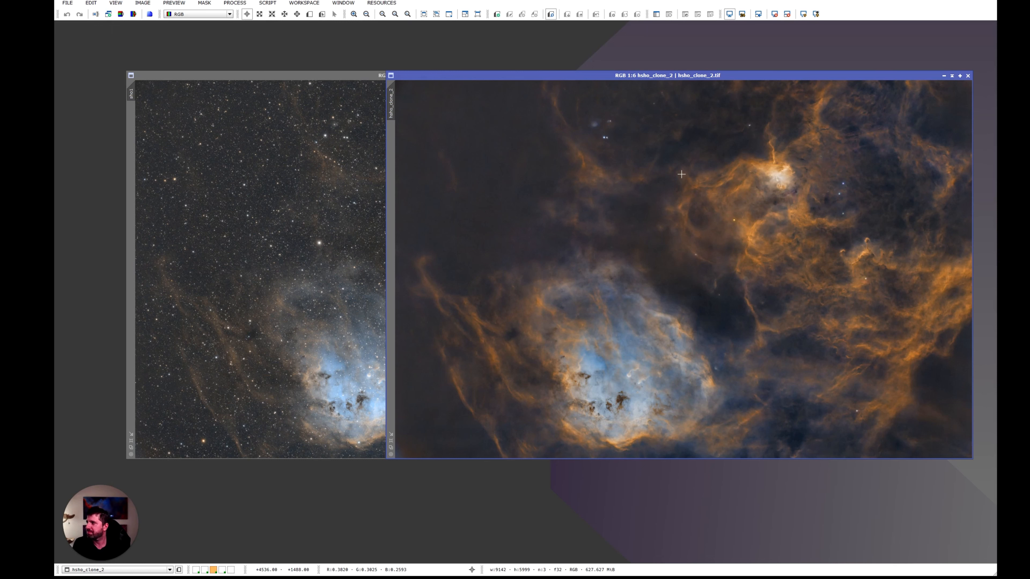
mouse_move(673, 395)
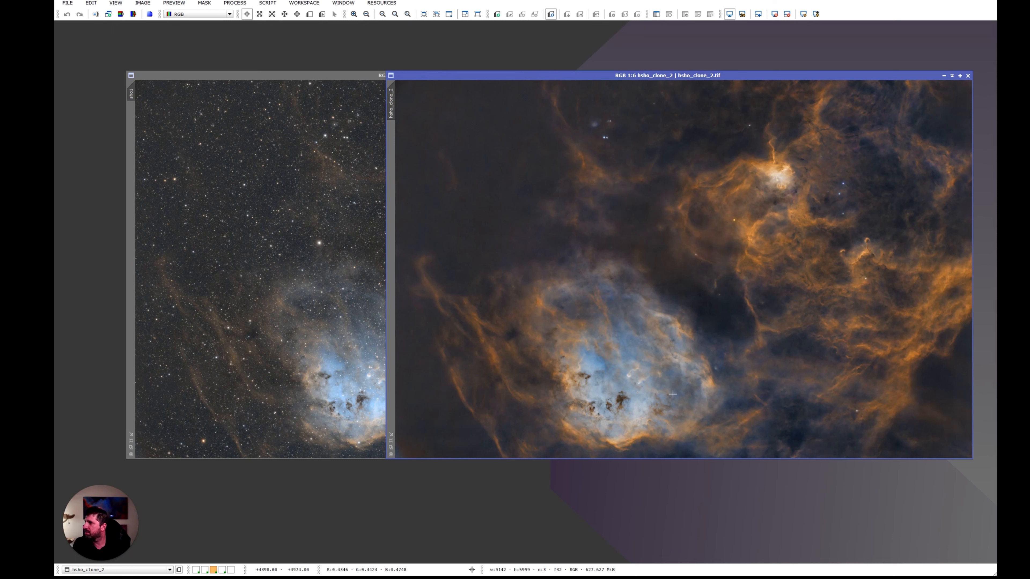
mouse_move(645, 373)
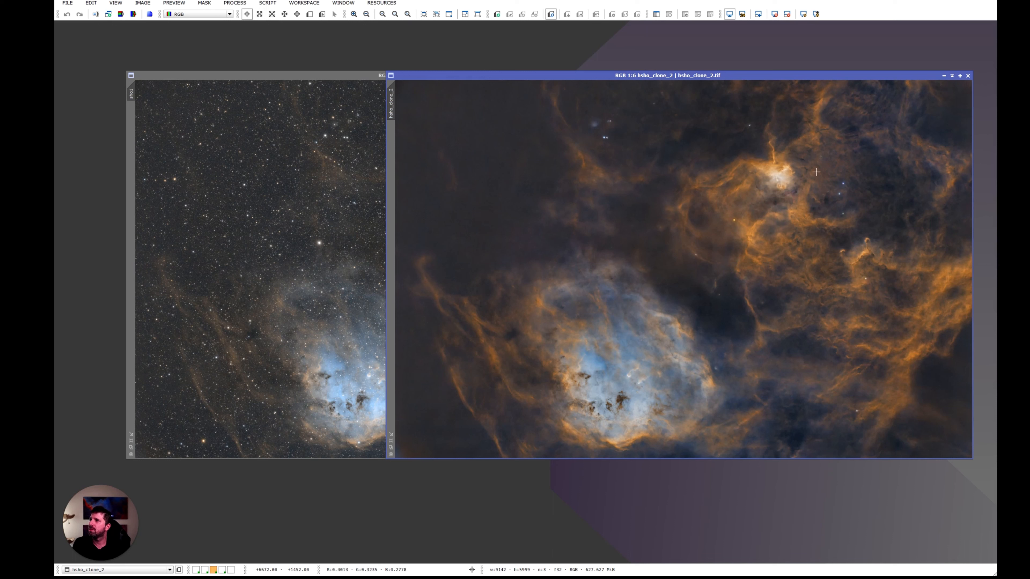
mouse_move(893, 183)
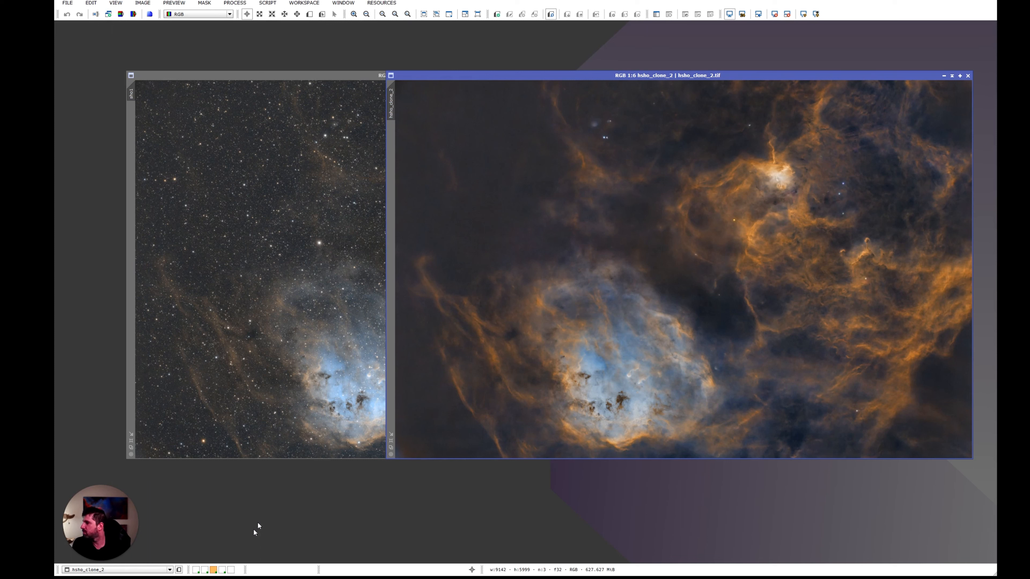
mouse_move(240, 552)
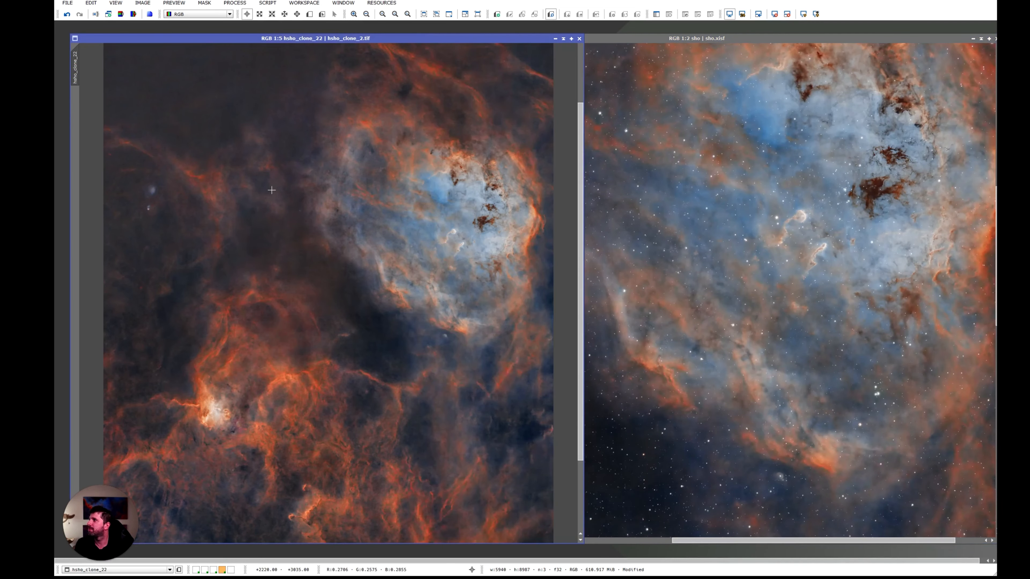
mouse_move(315, 208)
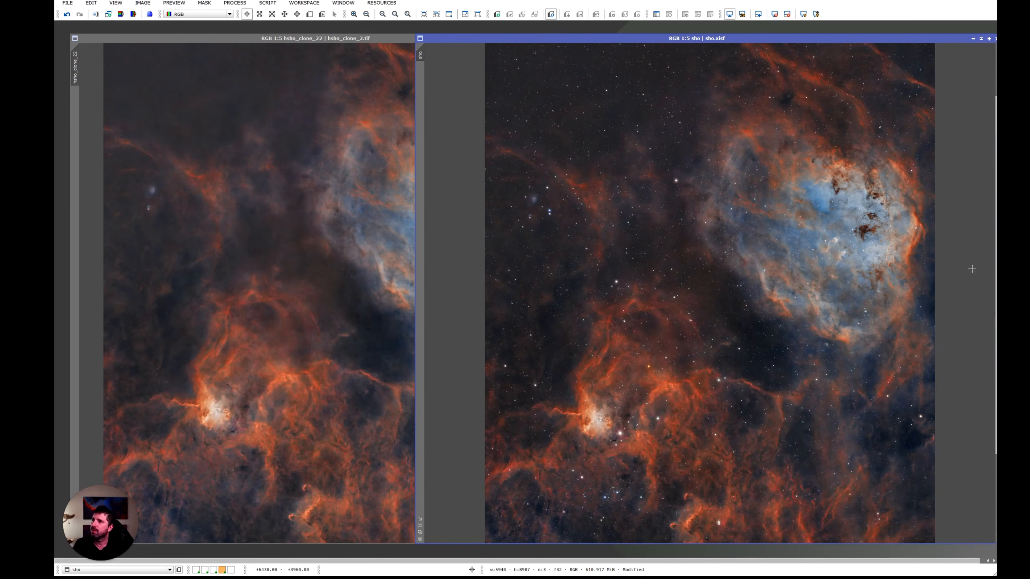
mouse_move(844, 269)
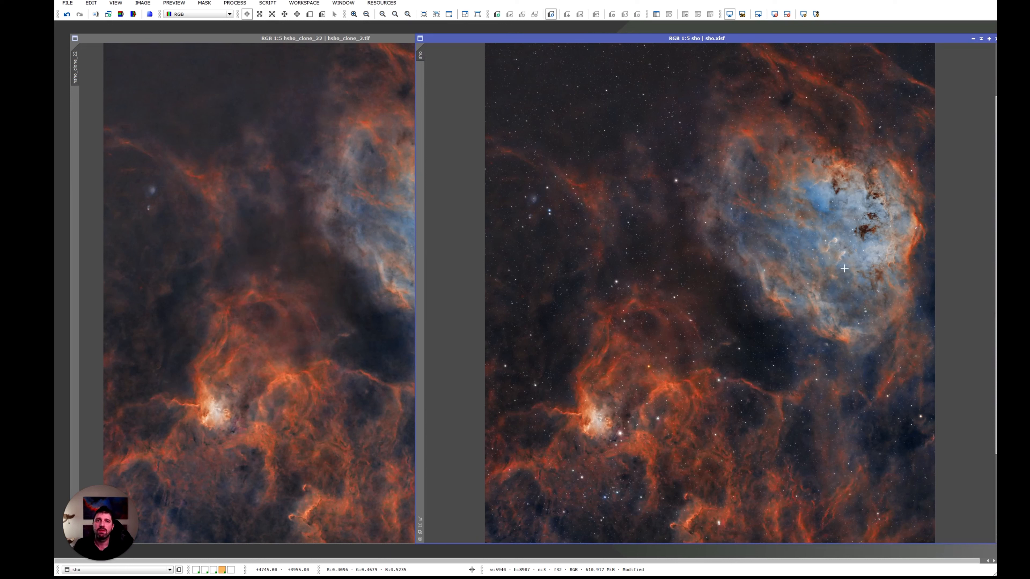